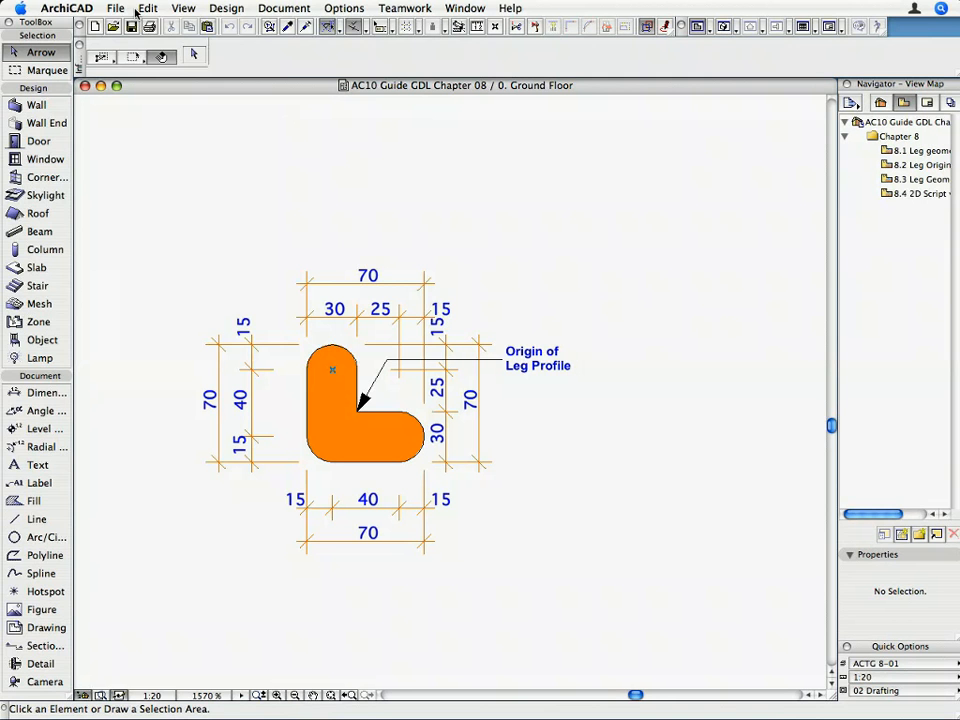
Open an existing library object from the File menu to browse for Extension_Table_H98.gsm.
left_click(116, 8)
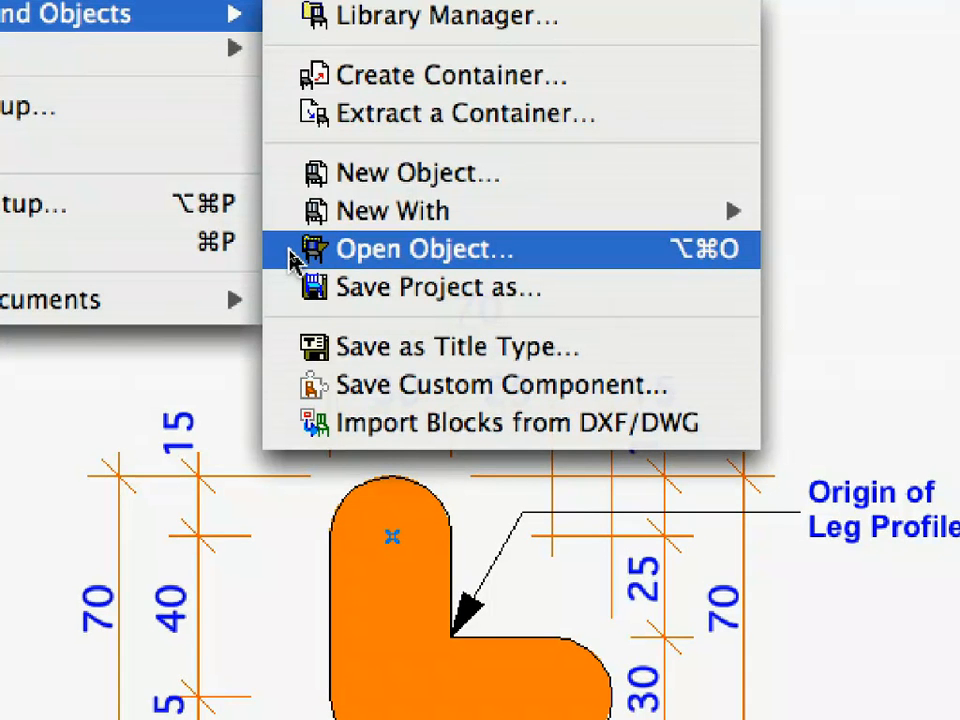
left_click(424, 248)
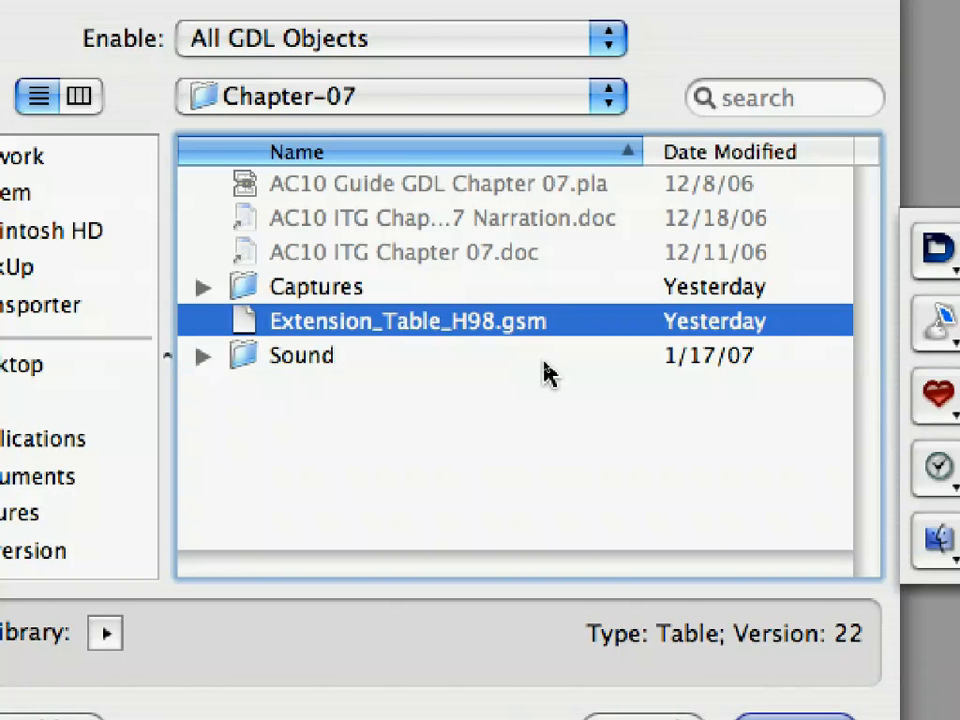
Open Extension_Table_H98.gsm in the GDL object editor.
double_click(406, 321)
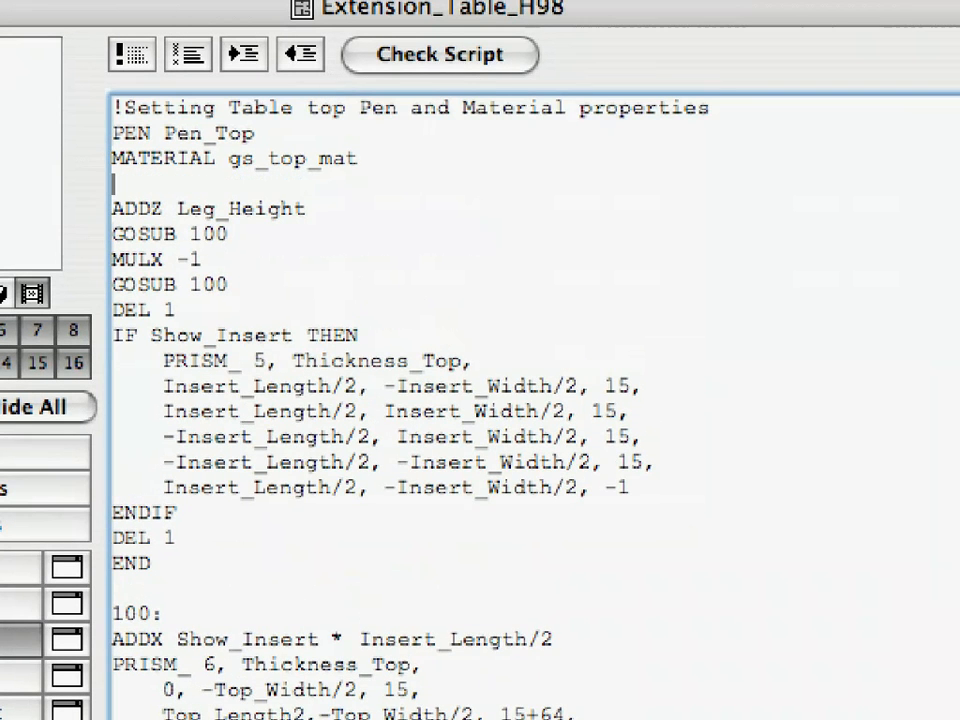
Add comments '!Move vertically to bottom of Table top' and '!Call subroutine to generate right half of Table top'.
type("!Move vertically to bottom of Table top")
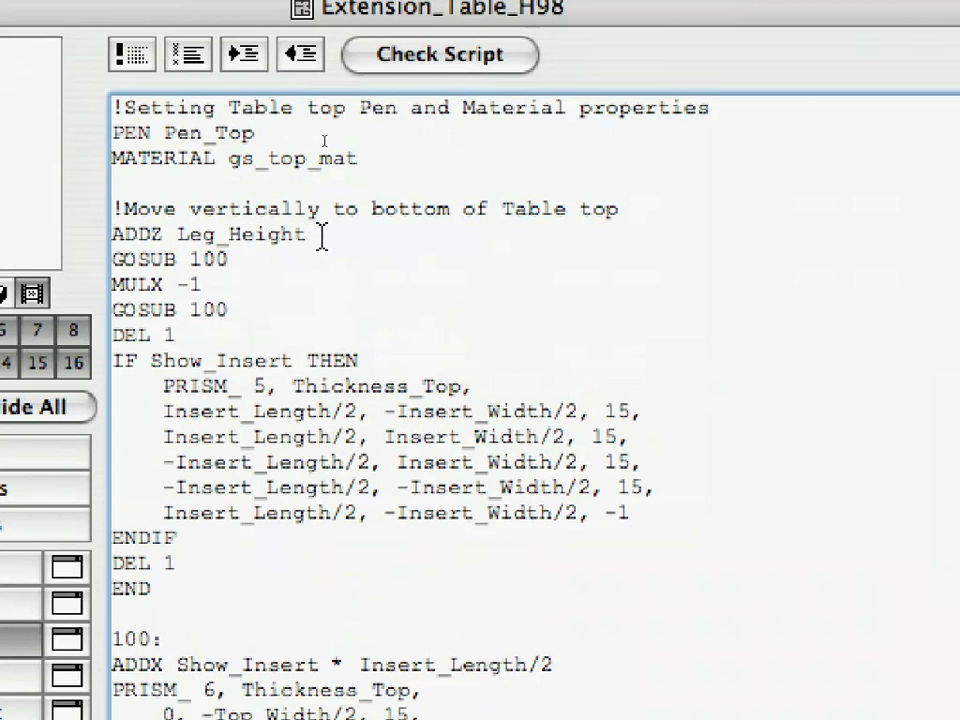
type("!Call subroutine to generate right half of Table top")
type("!Mirror X axis and then")
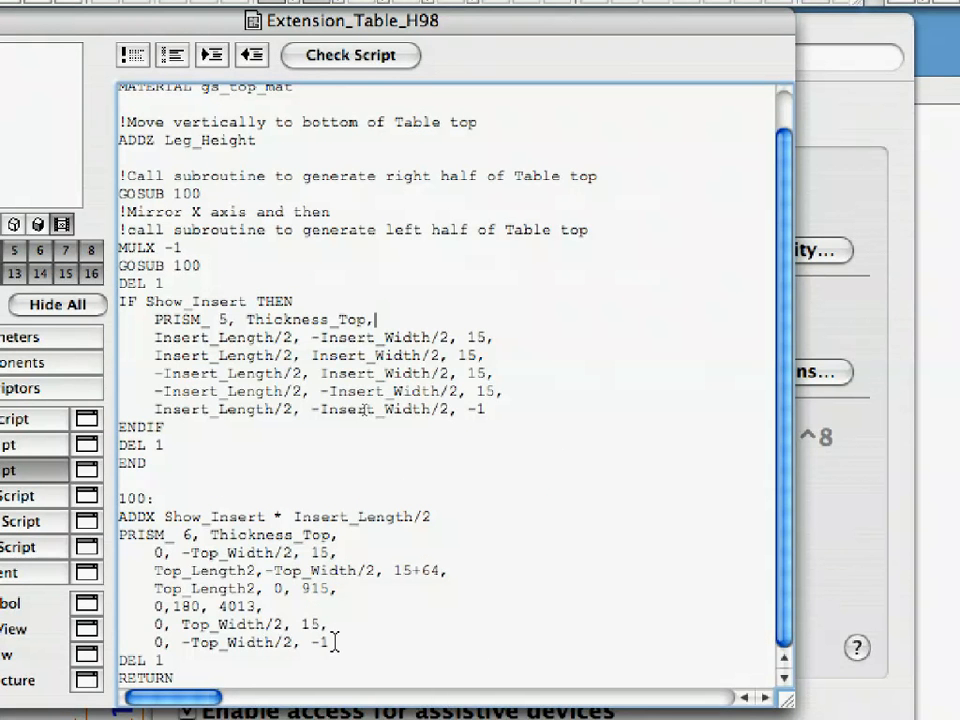
Select the coordinate lines of the subroutine's table-top prism statement.
left_click_drag(117, 534, 335, 642)
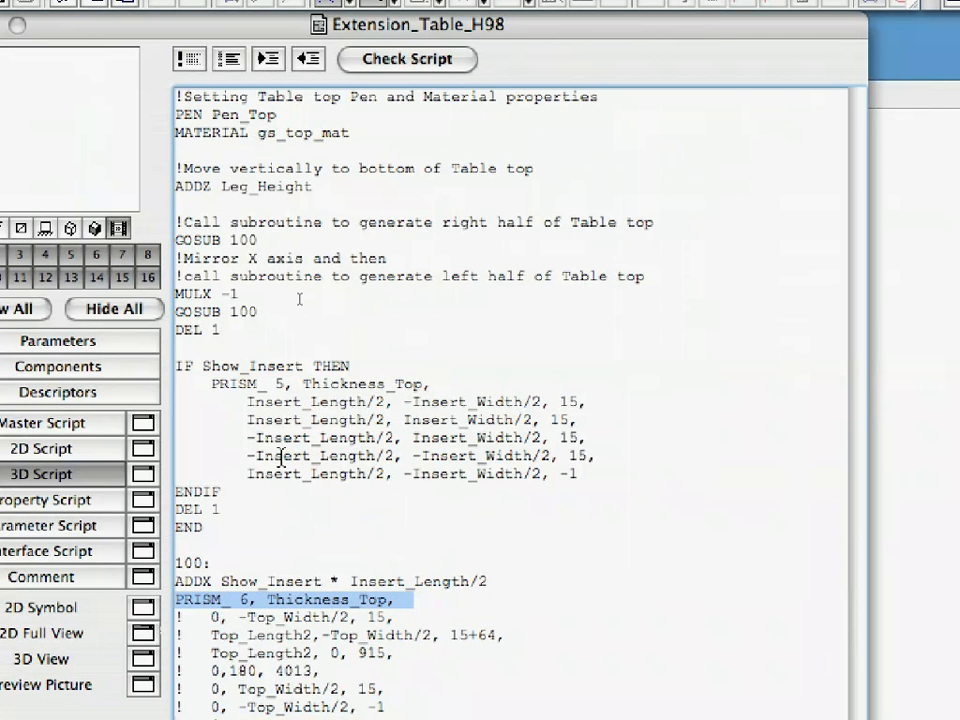
mouse_move(165, 650)
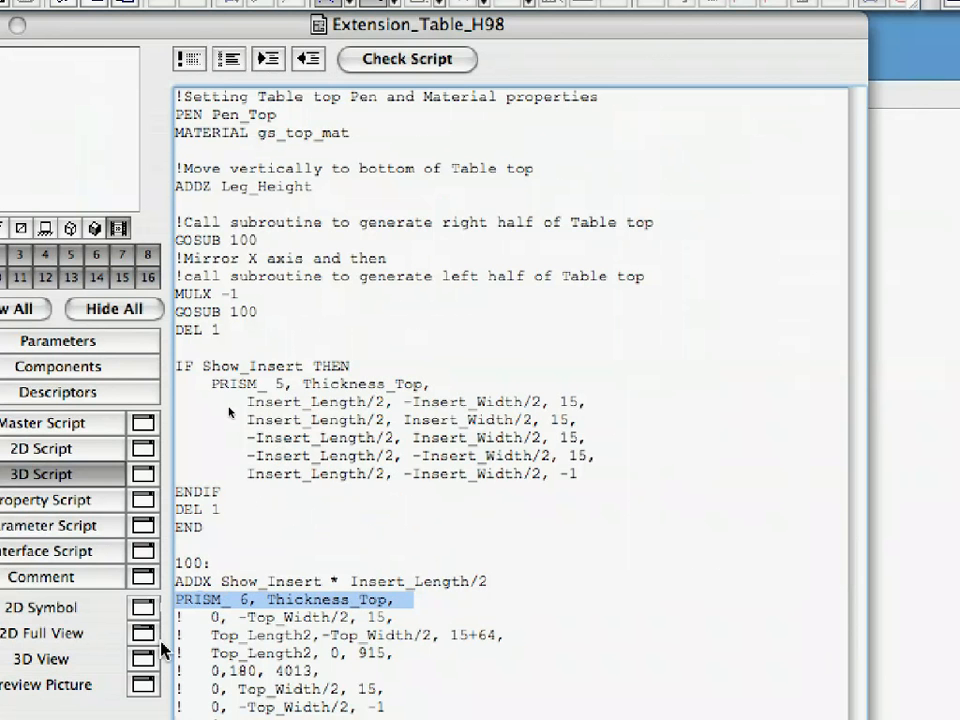
Preview the table in 3D and dismiss the line-29 keyword warning.
left_click(406, 58)
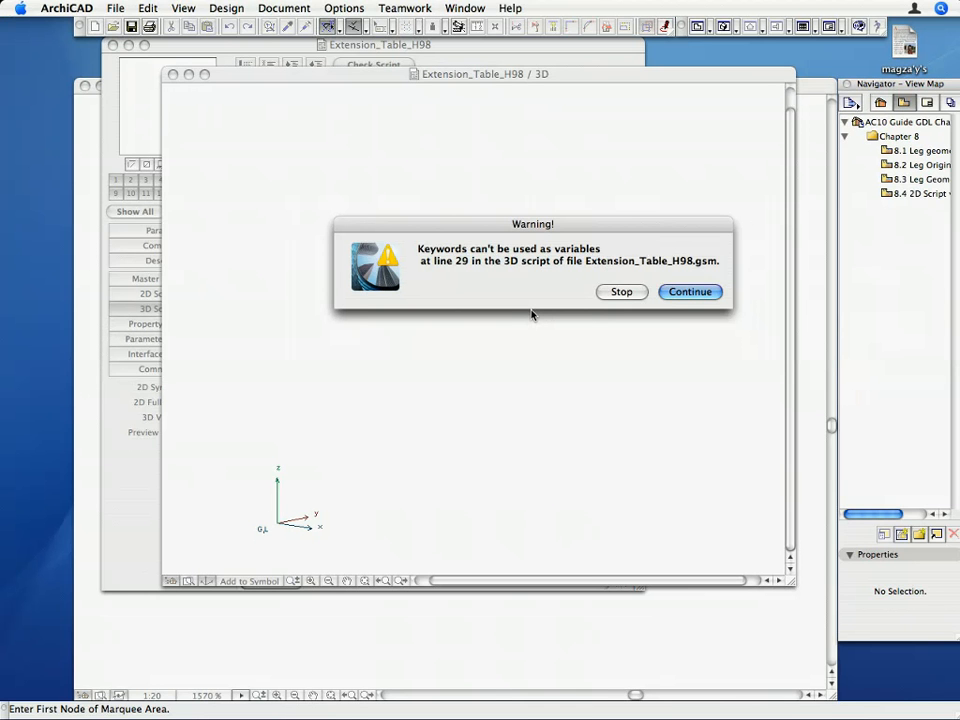
left_click(689, 291)
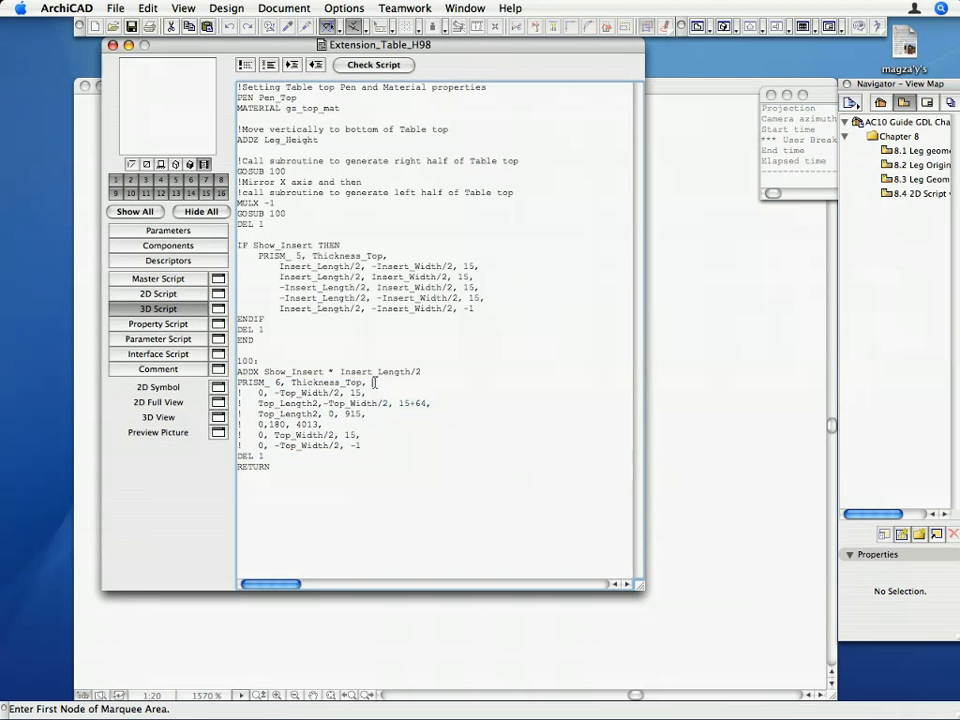
Select a prism line in subroutine 100.
triple_click(300, 382)
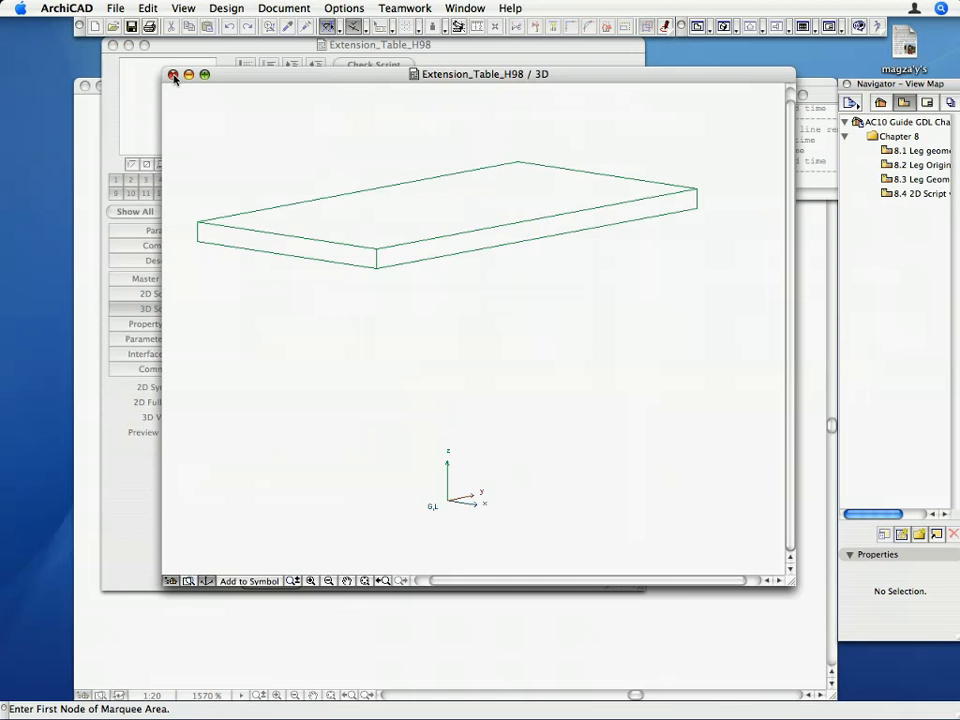
Close the 3D preview window of the table.
left_click(172, 74)
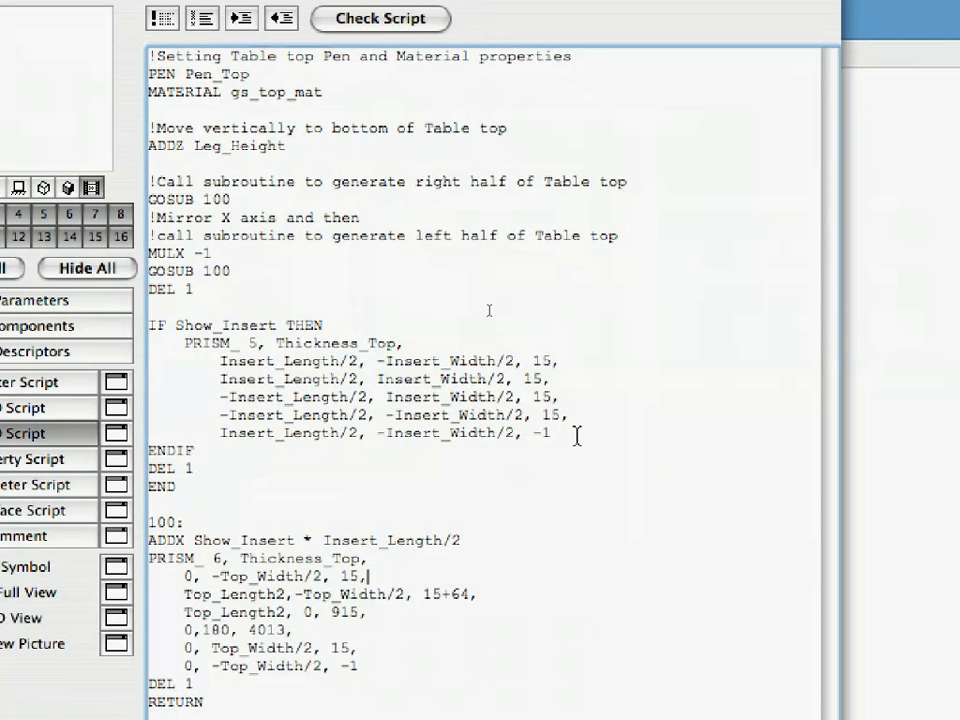
left_click_drag(222, 361, 550, 433)
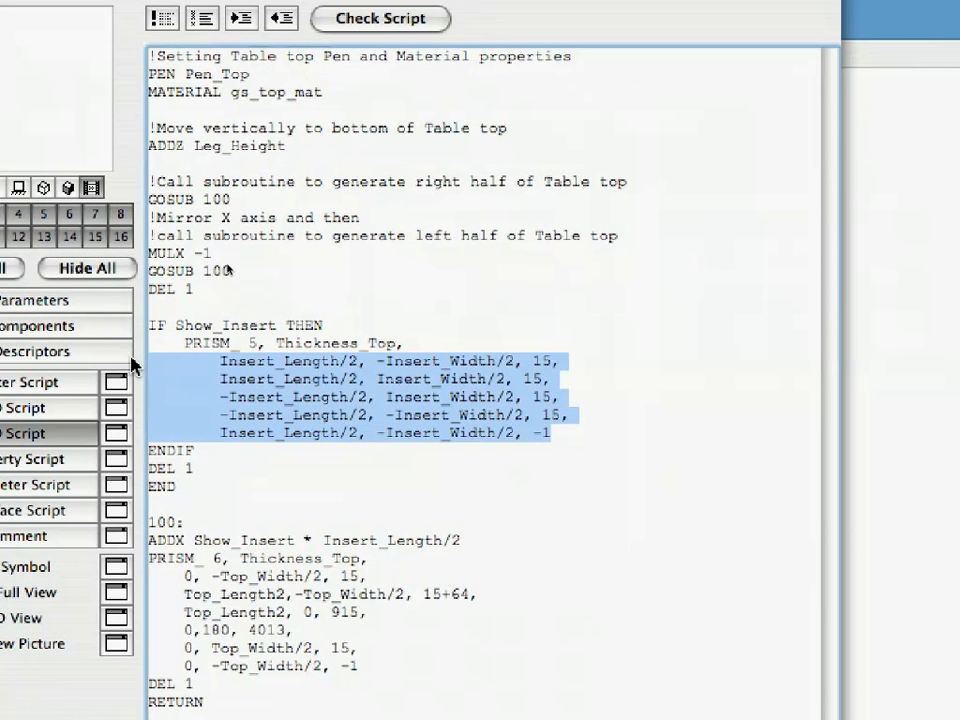
mouse_move(255, 42)
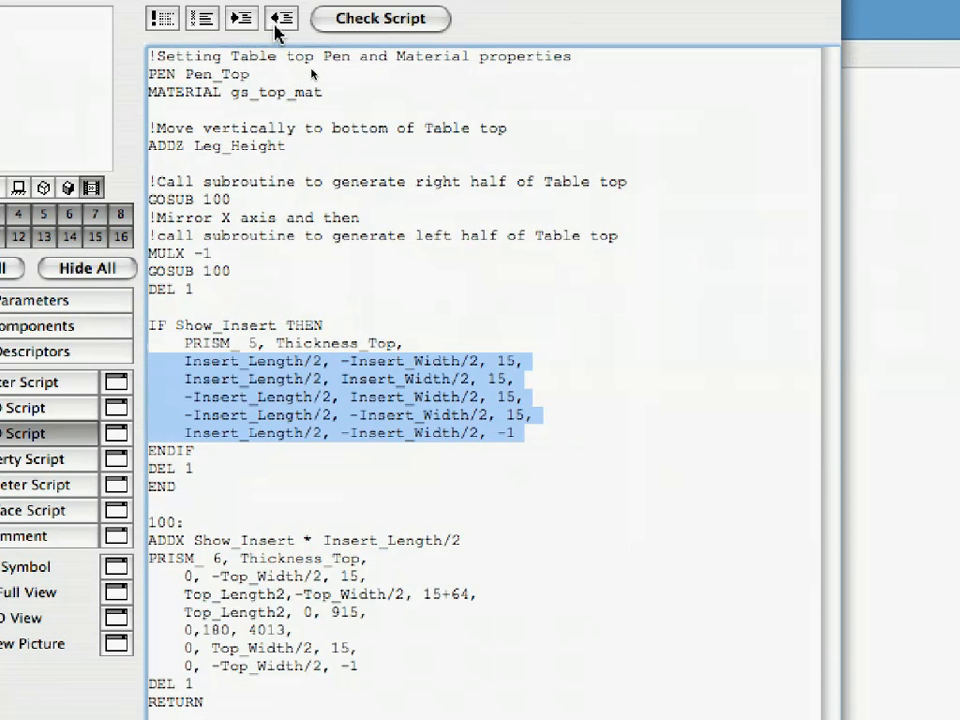
mouse_move(258, 32)
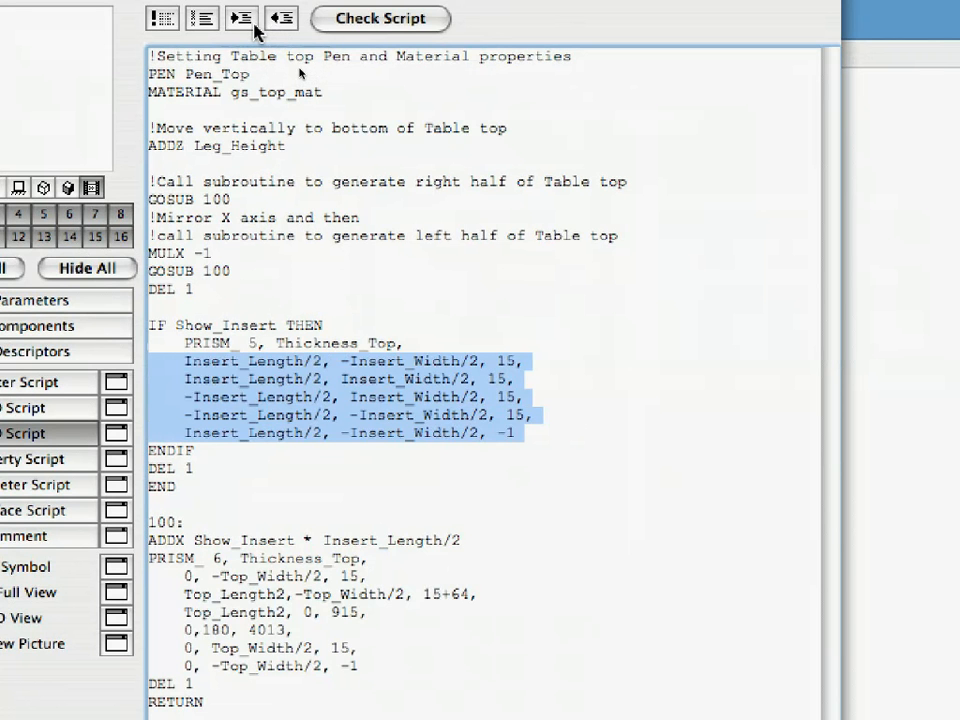
left_click(240, 18)
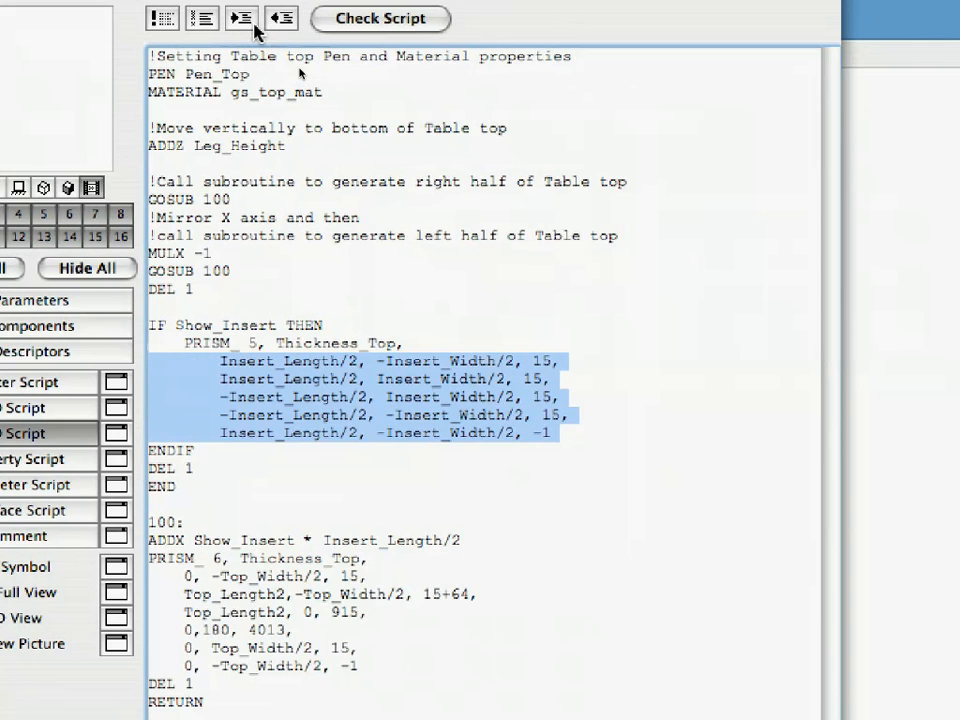
Check the 3D script and acknowledge the 'The GDL script is OK.' message.
left_click(379, 18)
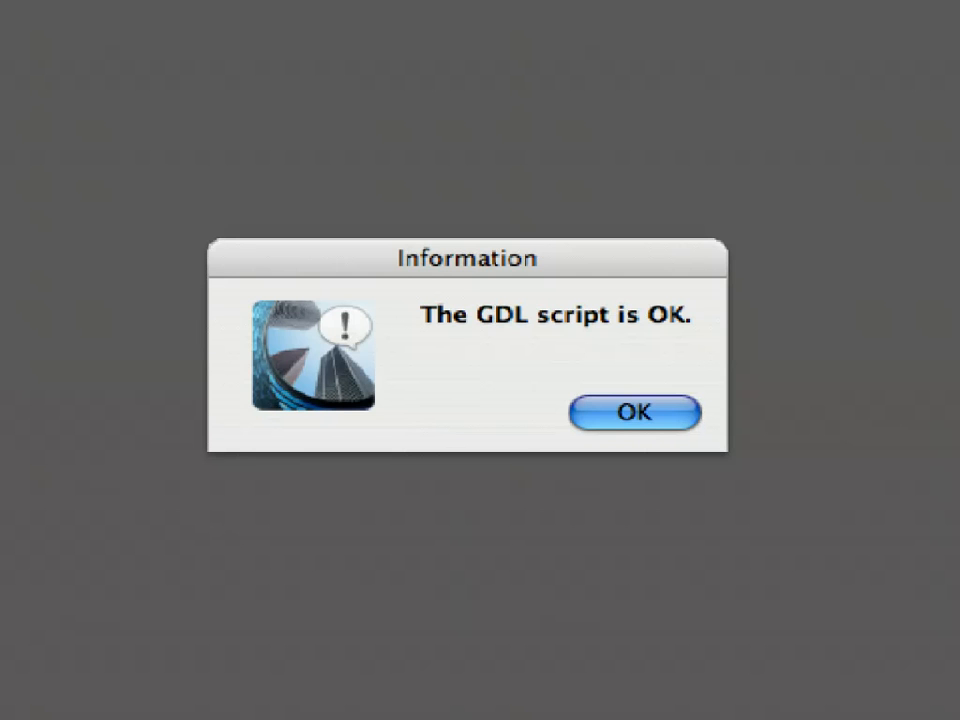
left_click(635, 413)
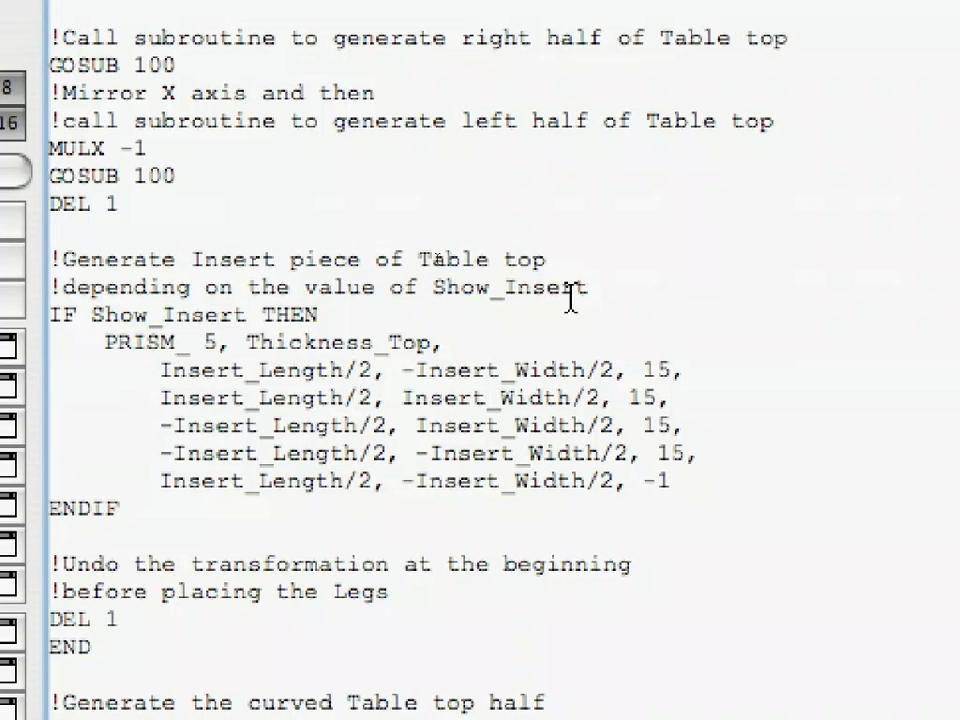